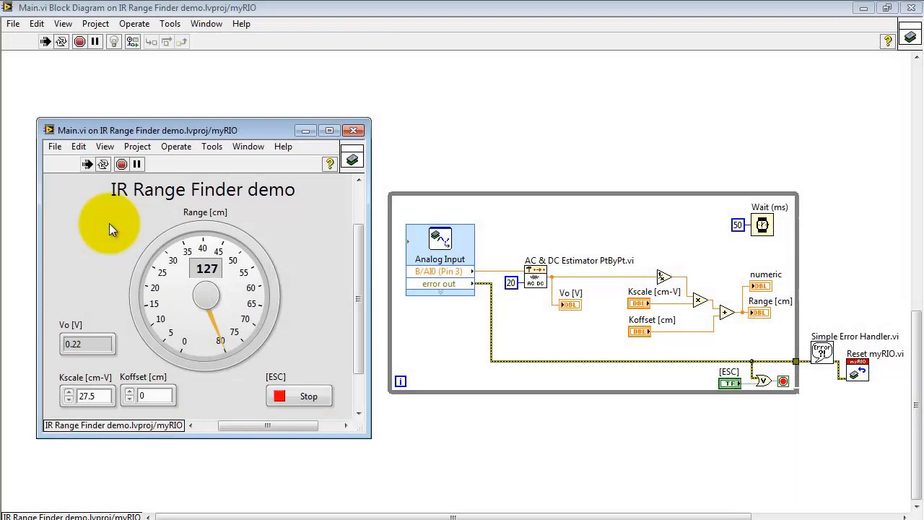
pyautogui.moveTo(149, 213)
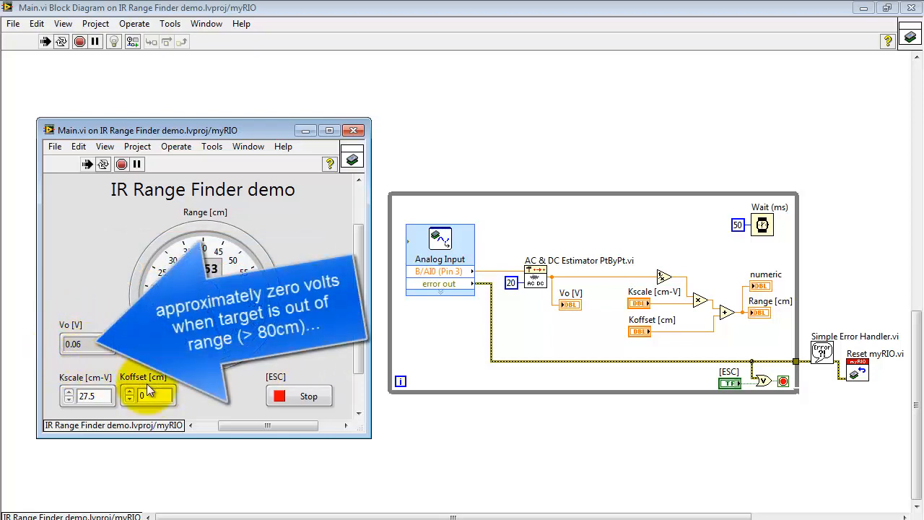
pyautogui.moveTo(334, 361)
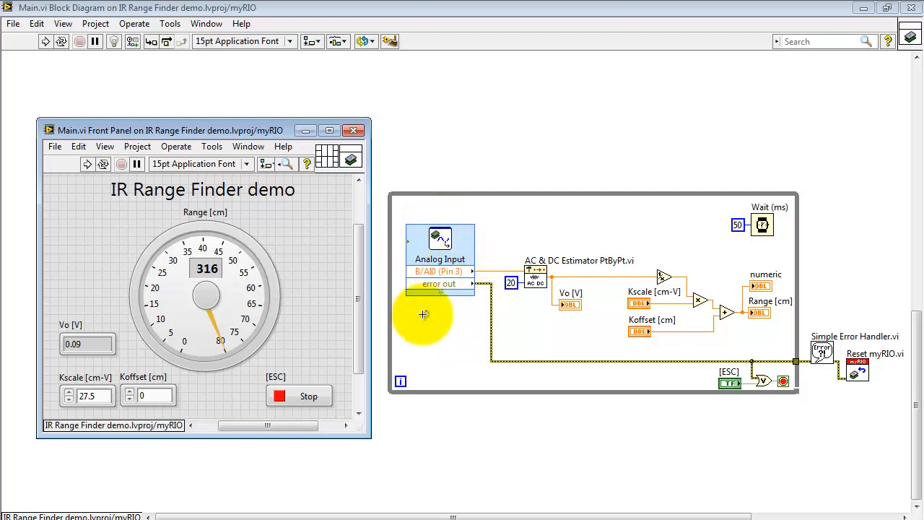
pyautogui.moveTo(421, 283)
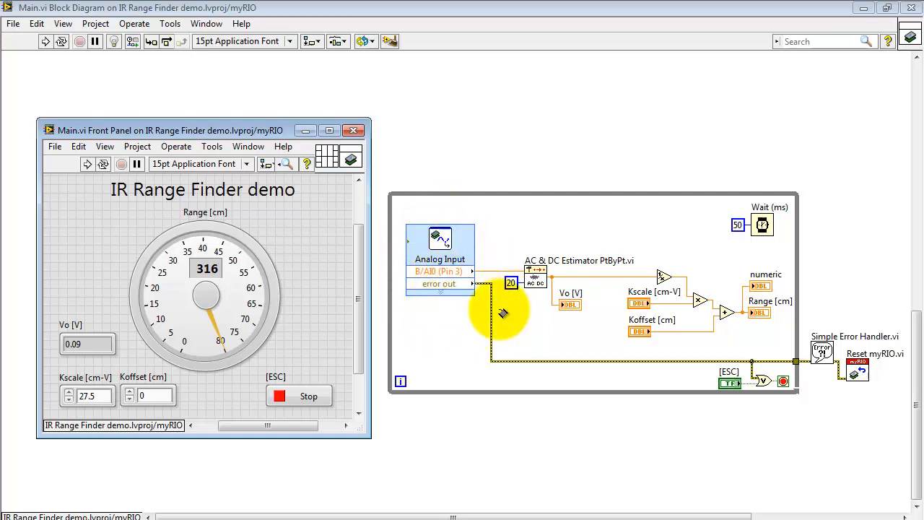
pyautogui.moveTo(506, 256)
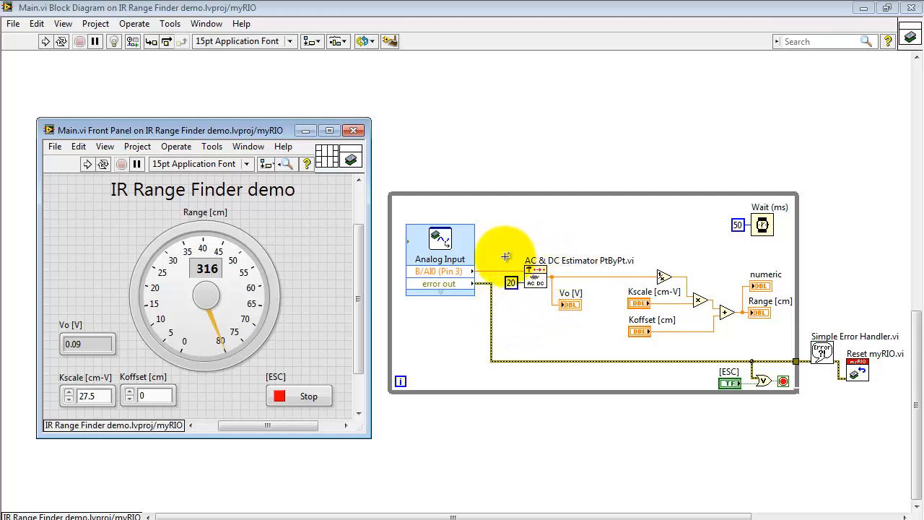
pyautogui.moveTo(552, 140)
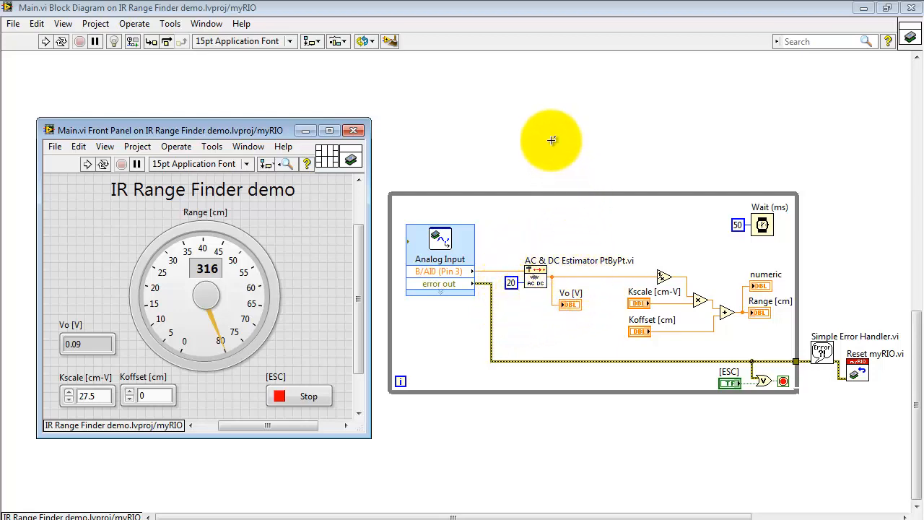
pyautogui.rightClick(552, 140)
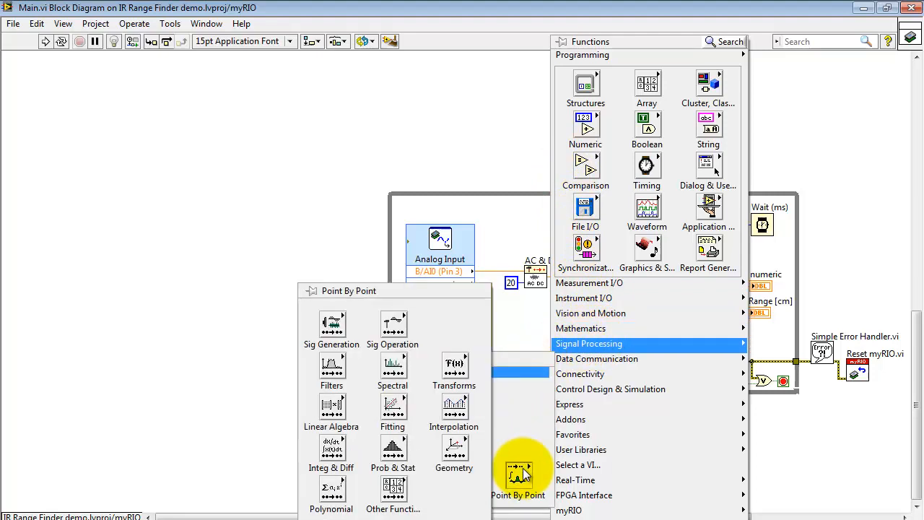
pyautogui.moveTo(393, 325)
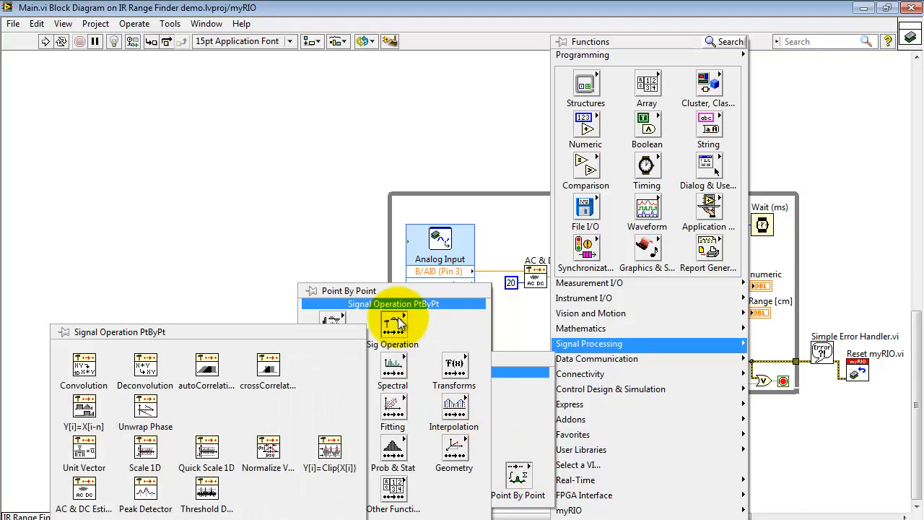
pyautogui.moveTo(84, 487)
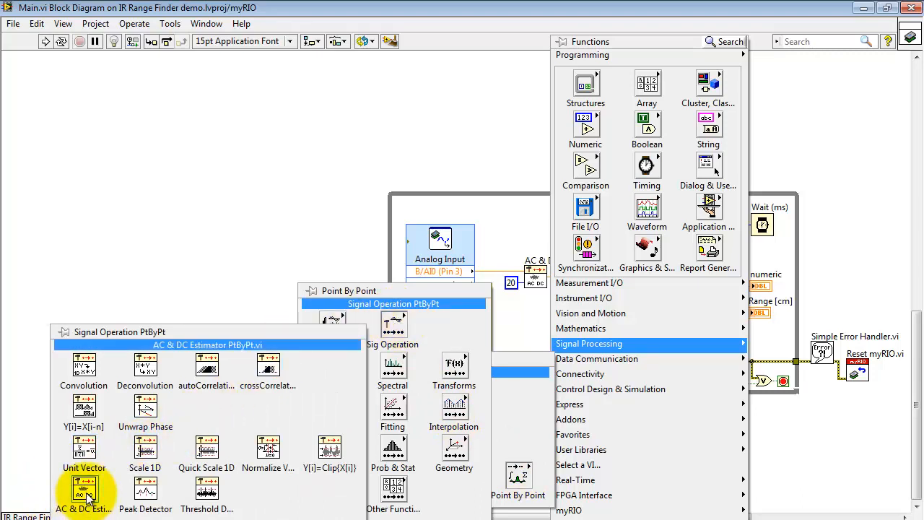
pyautogui.click(84, 488)
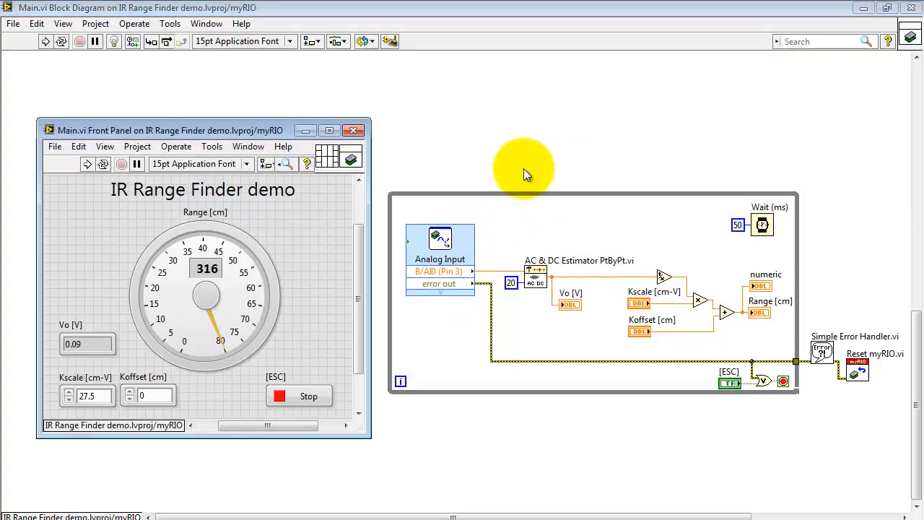
pyautogui.moveTo(582, 307)
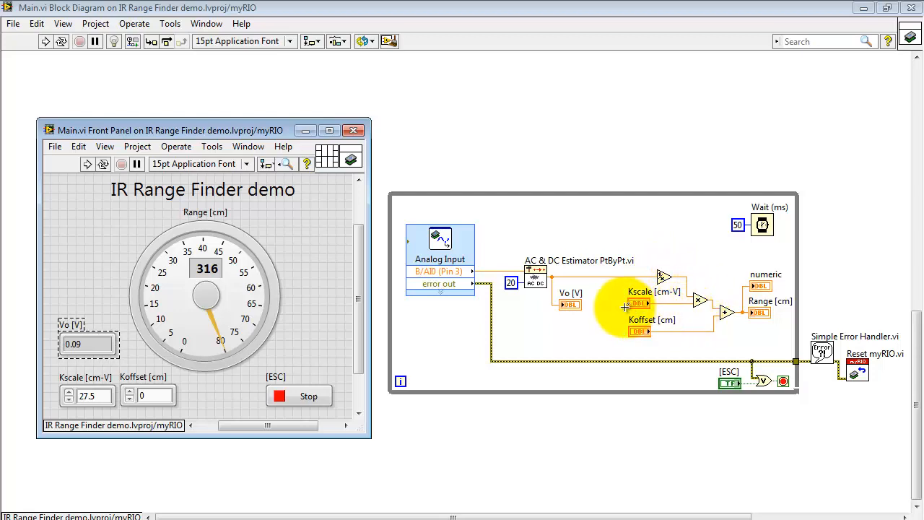
pyautogui.moveTo(730, 307)
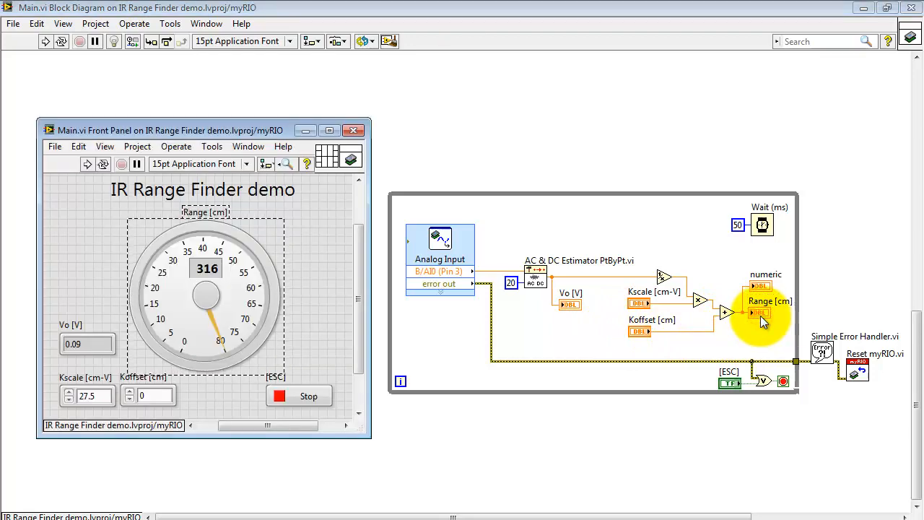
pyautogui.moveTo(764, 288)
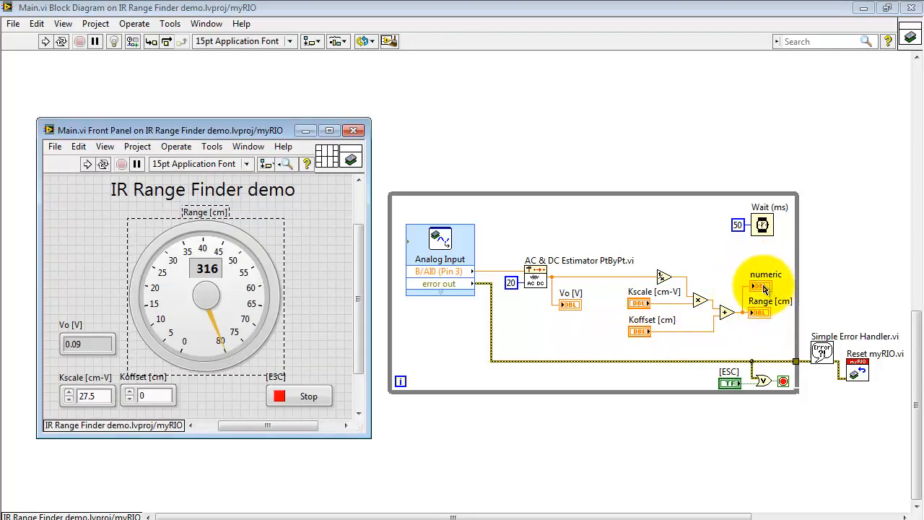
pyautogui.click(227, 285)
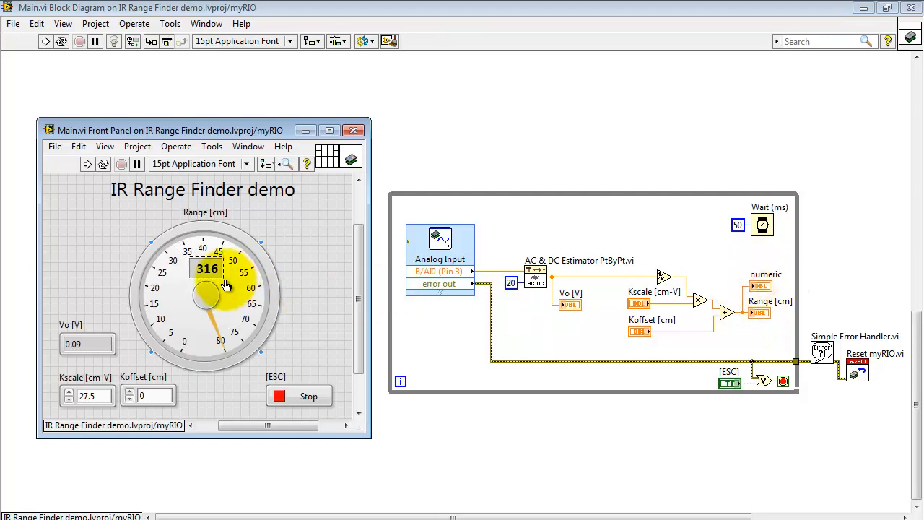
pyautogui.moveTo(284, 227)
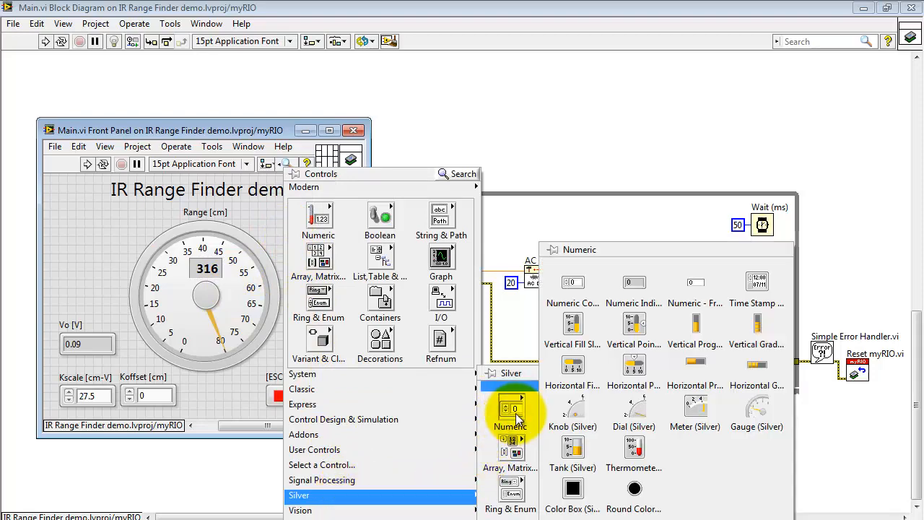
pyautogui.moveTo(696, 282)
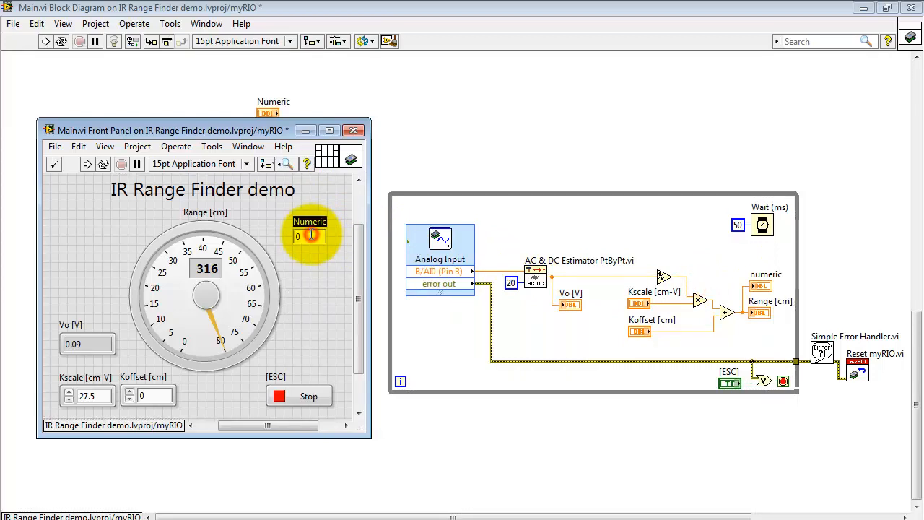
# - Place a Numeric - Frameless beside the gauge and open its terminal's menu to make it an indicator
pyautogui.click(353, 130)
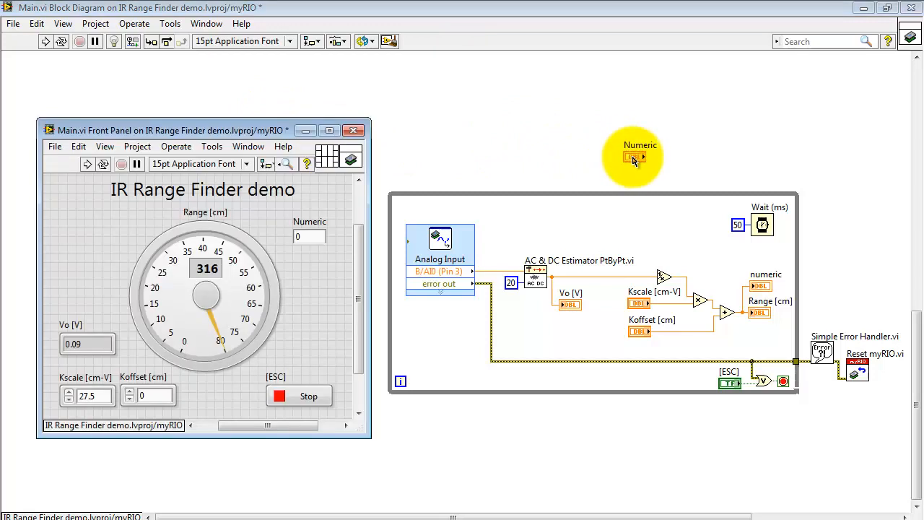
pyautogui.rightClick(636, 155)
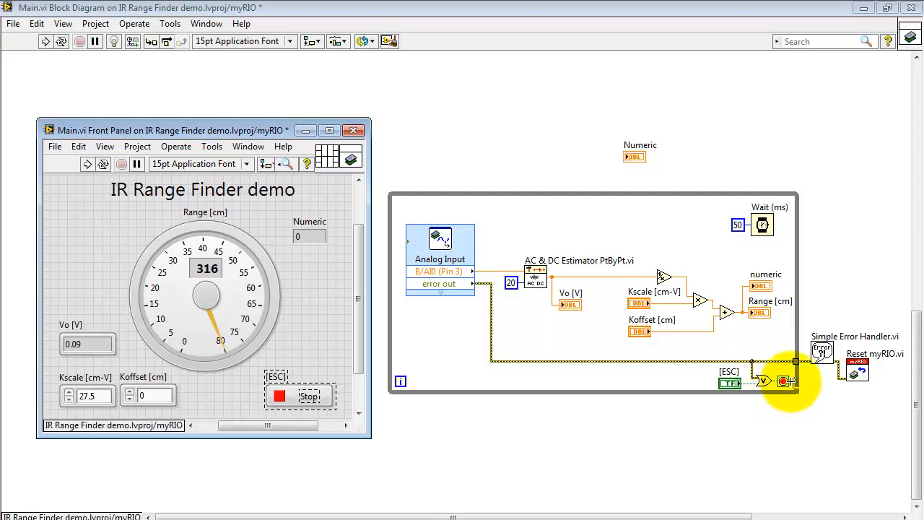
pyautogui.moveTo(877, 395)
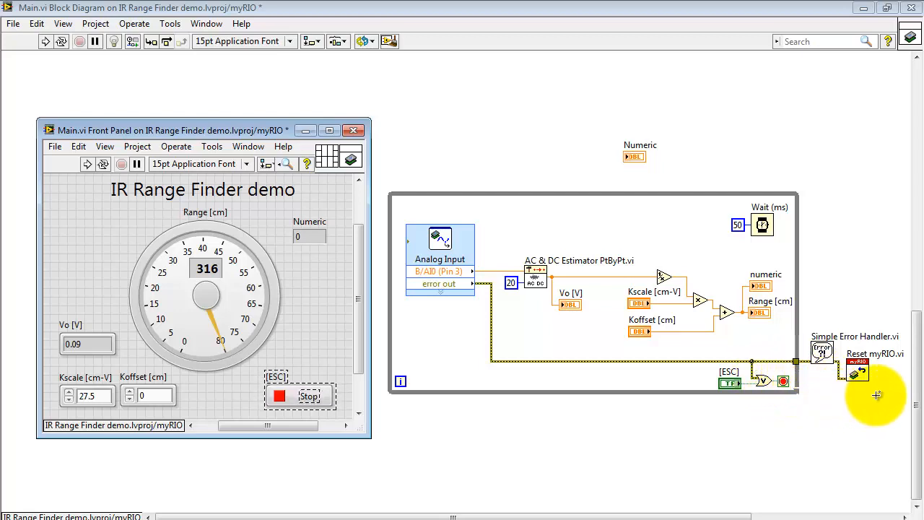
pyautogui.moveTo(834, 241)
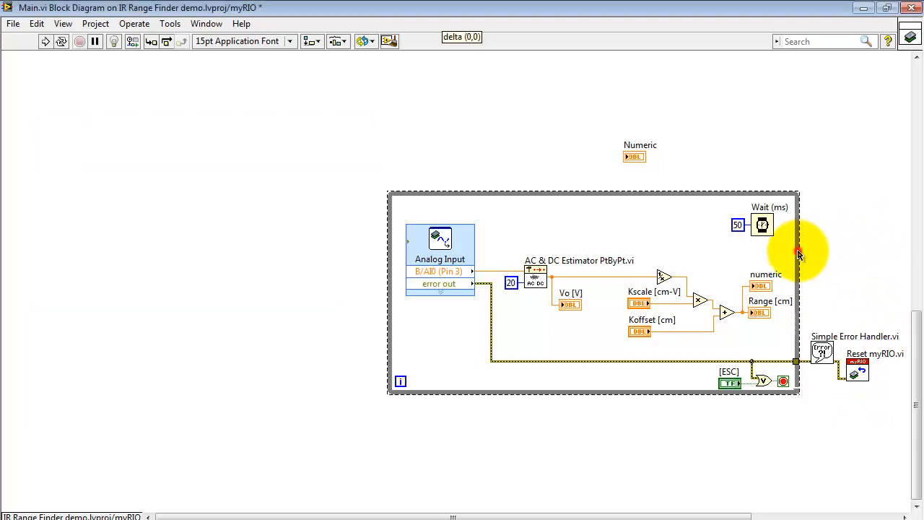
pyautogui.moveTo(727, 202)
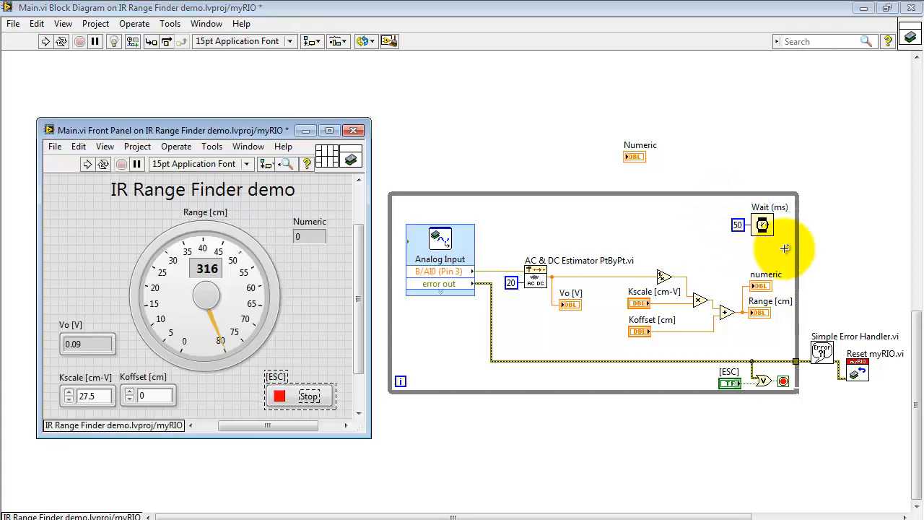
pyautogui.moveTo(724, 224)
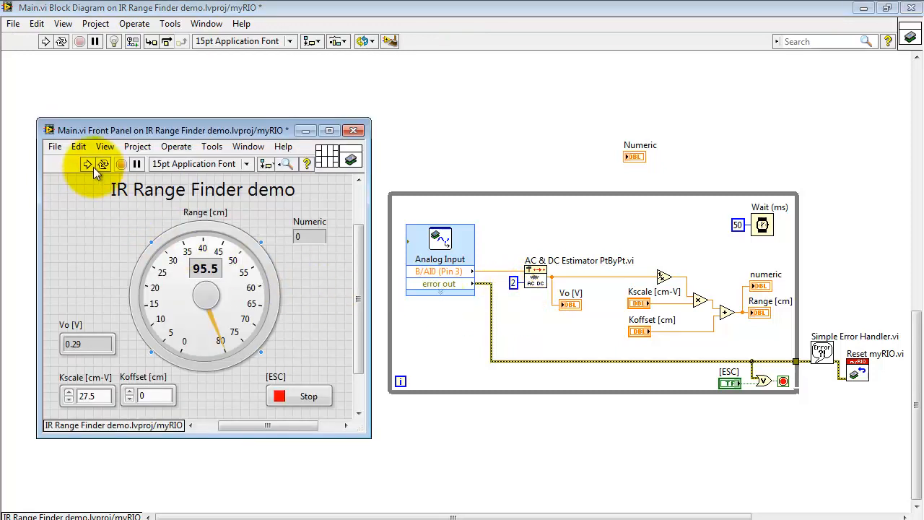
# - Run Main.vi, saving the averaging-count change so it redeploys to the myRIO
pyautogui.click(87, 164)
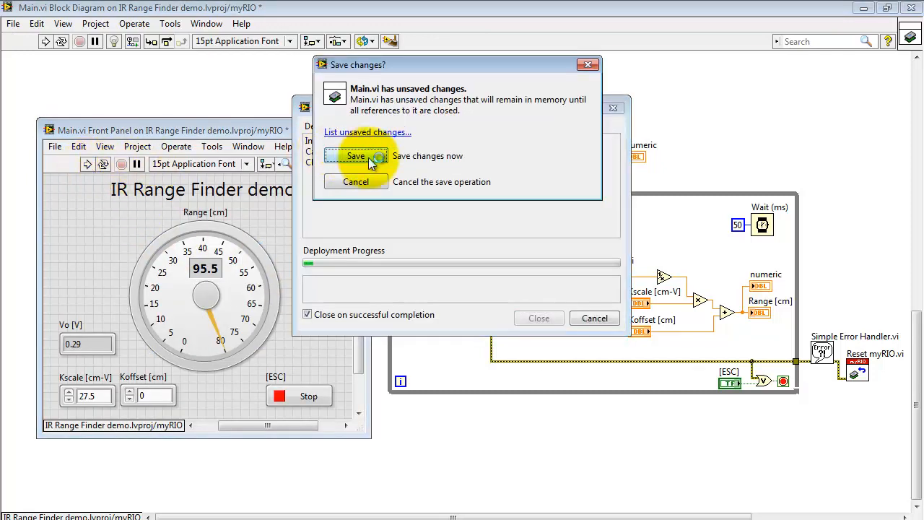
pyautogui.click(355, 156)
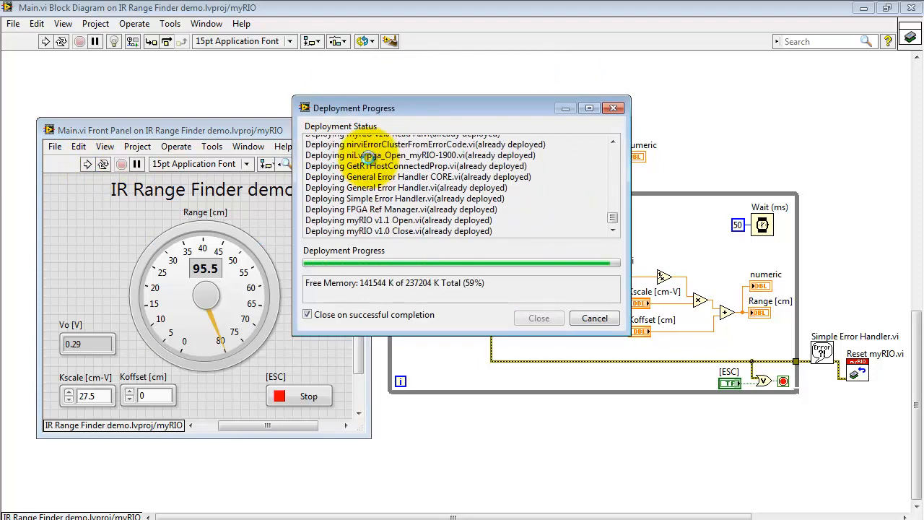